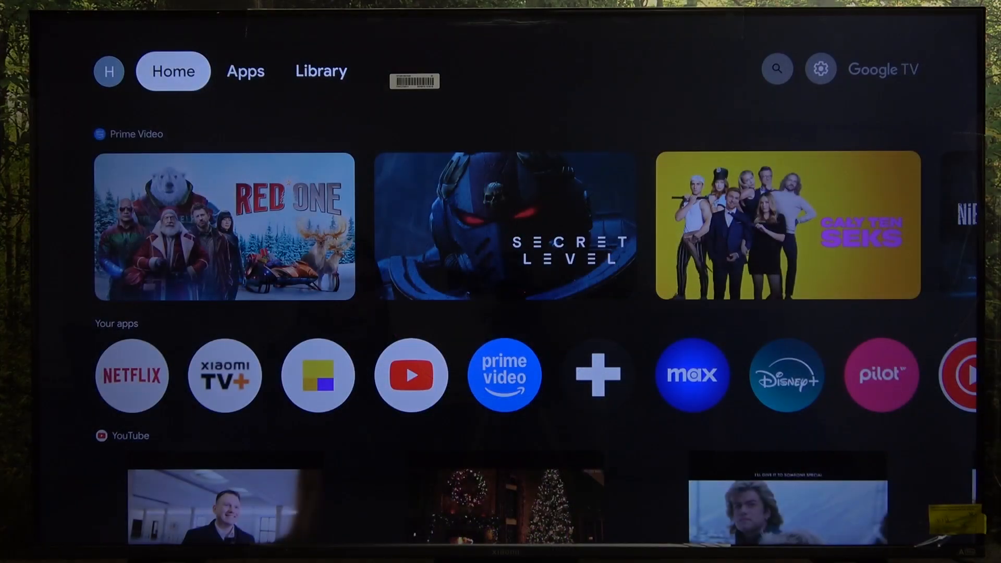
Enter Settings from the home screen gear icon and scroll toward System
{"action": "left_click", "coordinate": [819, 70]}
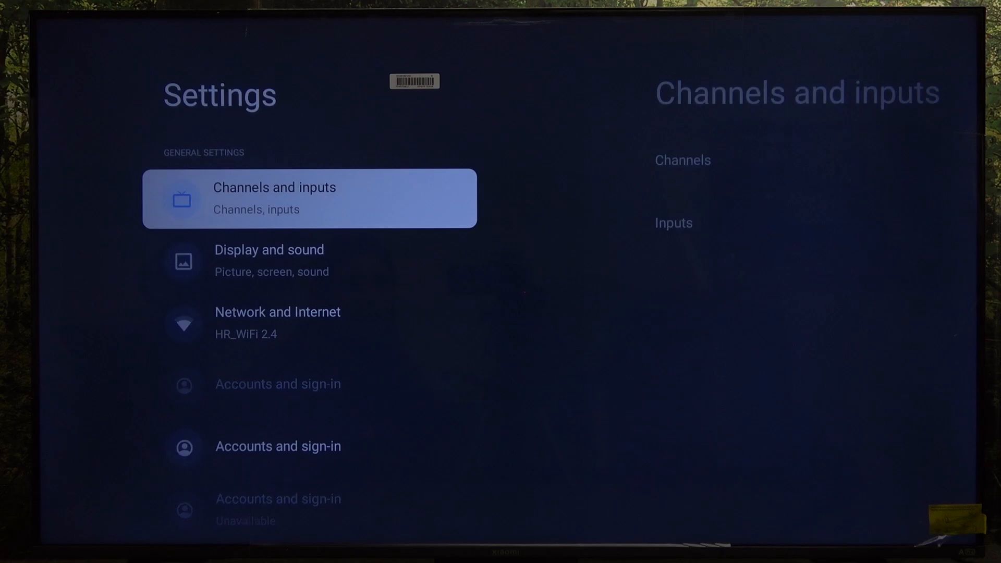
{"action": "scroll", "scroll_direction": "down", "scroll_amount": 3}
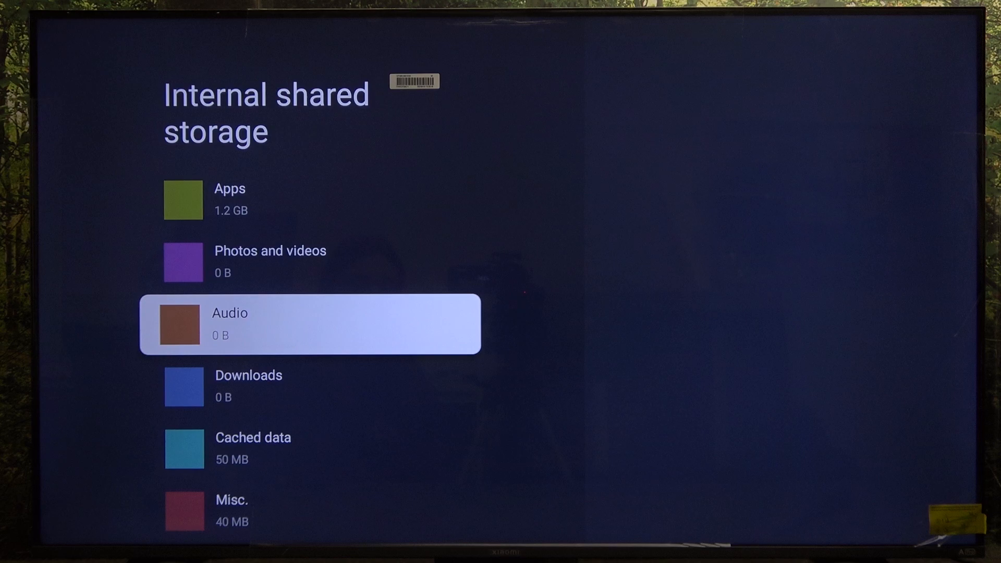
Move up within Storage to highlight Internal shared storage
{"action": "key", "text": "up"}
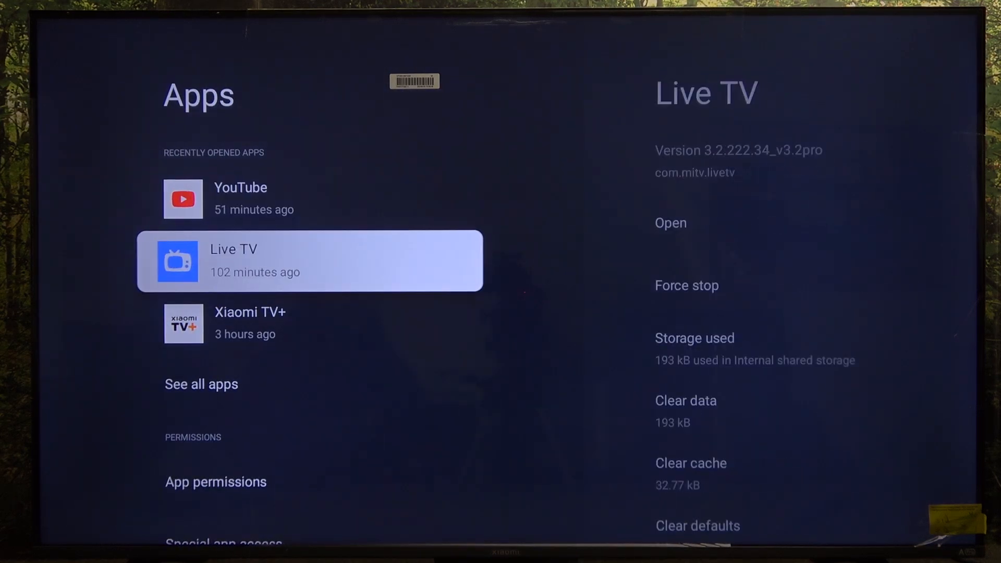
Choose See all apps to list every installed app for uninstalling
{"action": "left_click", "coordinate": [201, 385]}
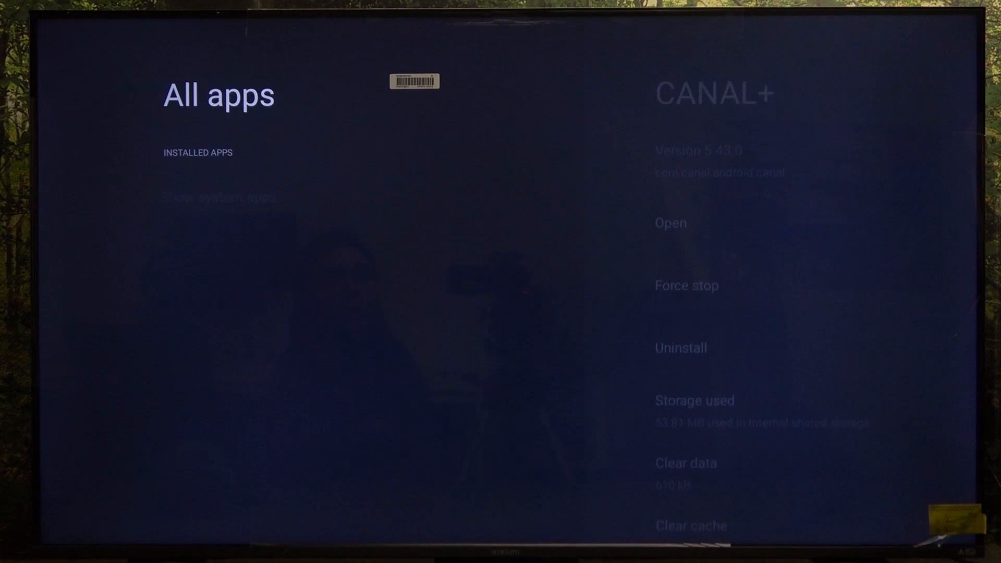